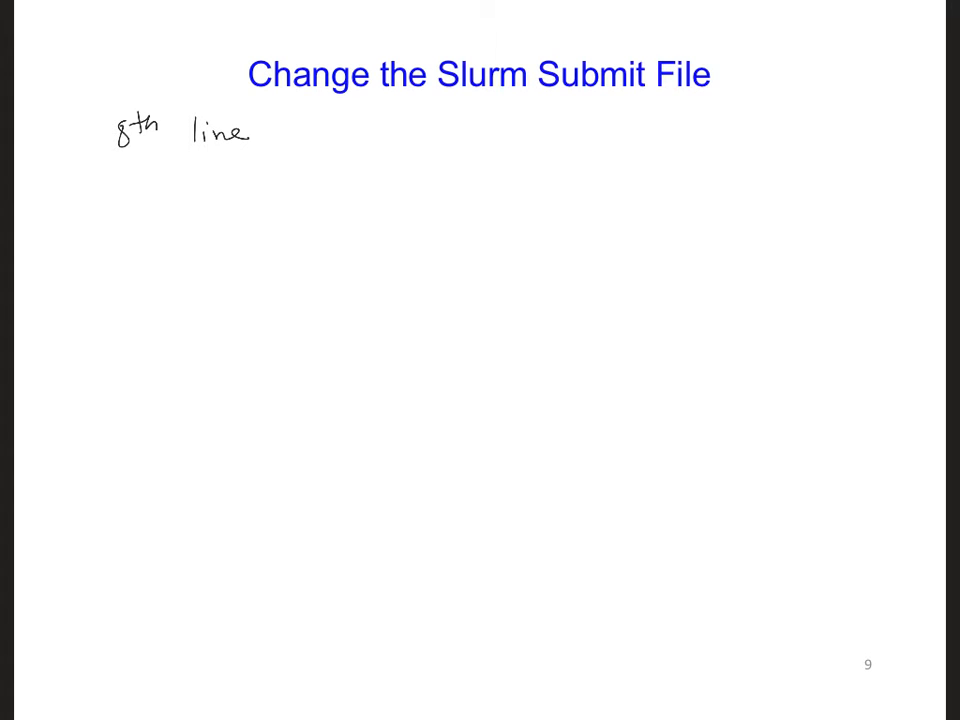
# - Handwrite '8th line: #SBATCH --mail-user =' with a blank labelled email address, then begin the '2nd line' heading
pyautogui.moveTo(135, 165); pyautogui.dragTo(135, 200)
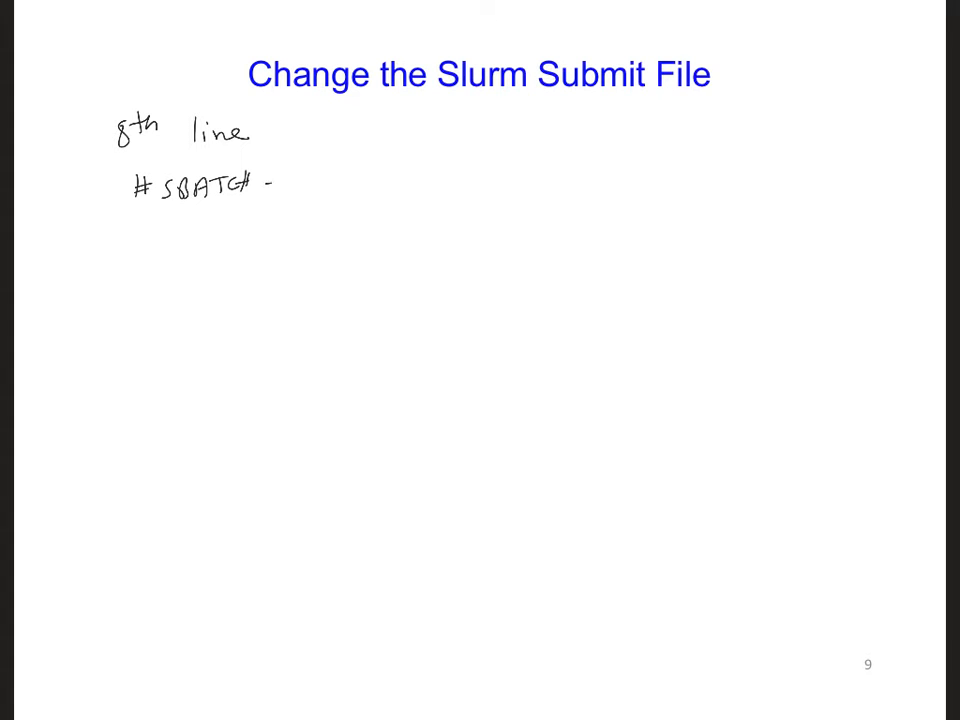
pyautogui.write('mail-user=')
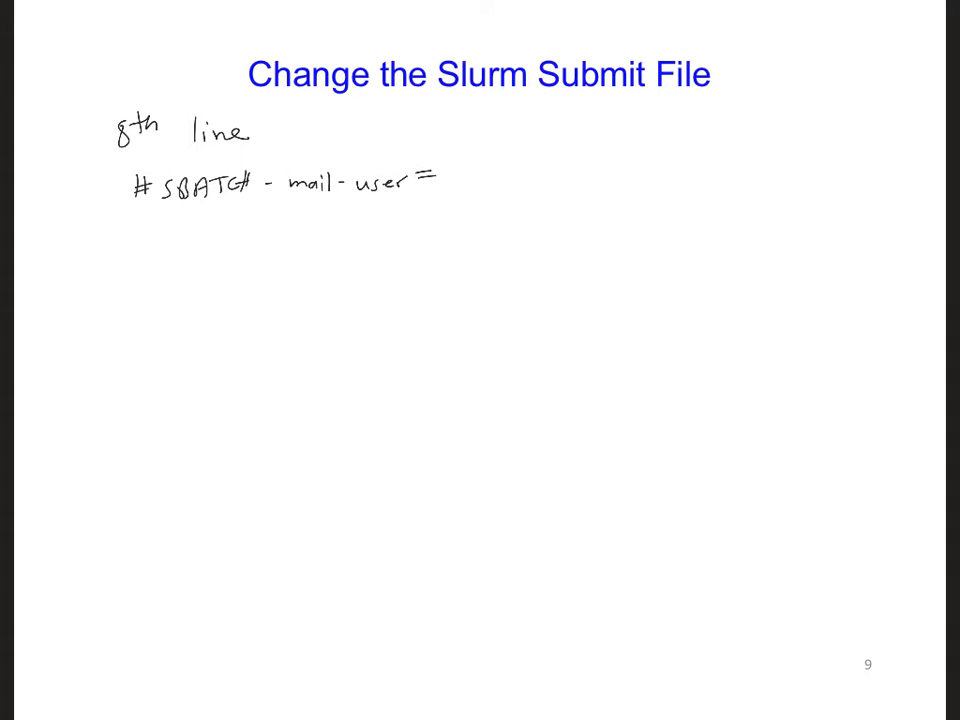
pyautogui.moveTo(452, 200); pyautogui.dragTo(615, 186)
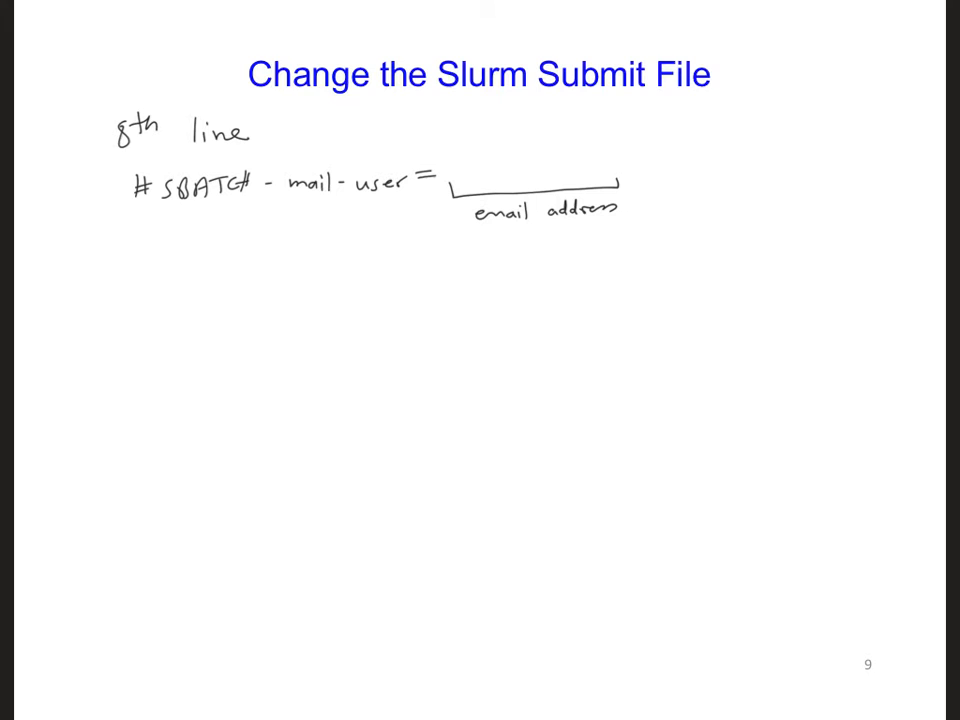
pyautogui.write('2nd |')
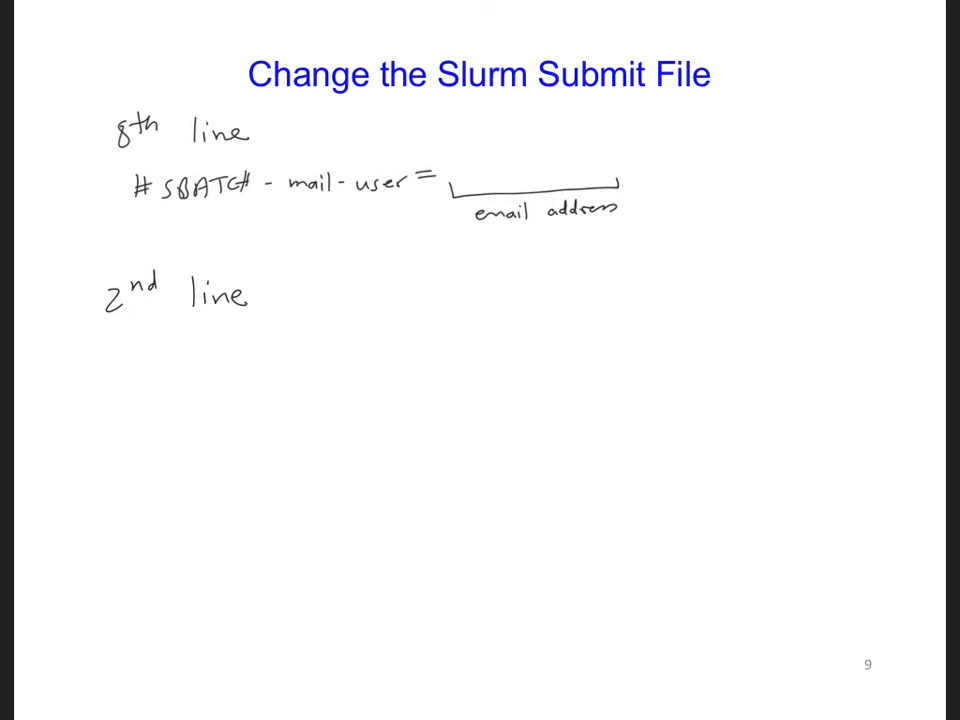
# - Write '10 min.' under the 2nd line heading and underline it
pyautogui.write('10 n')
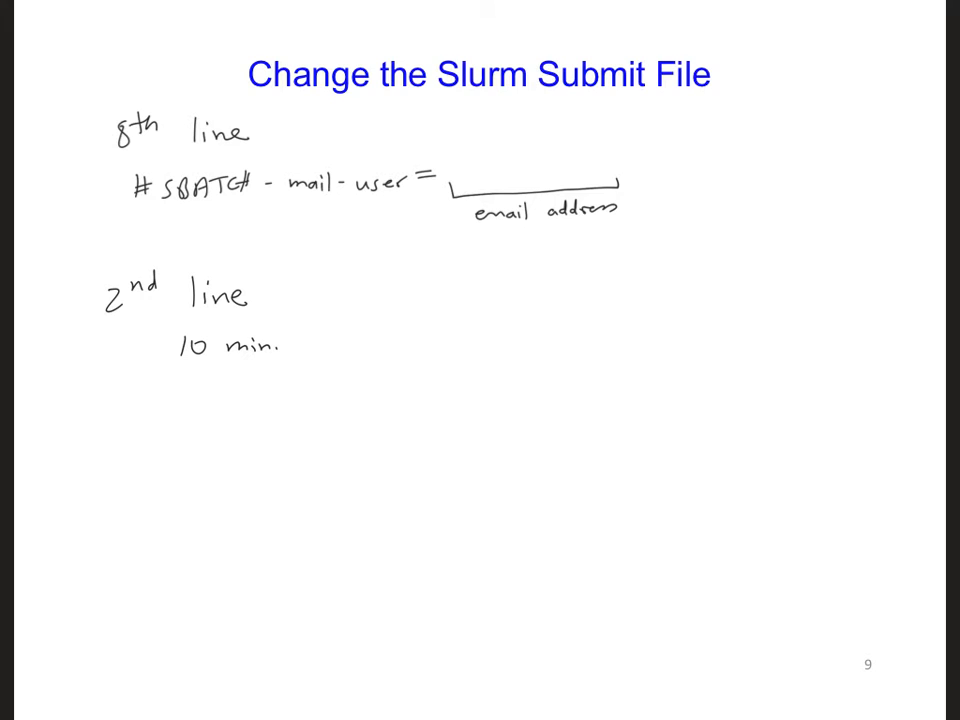
pyautogui.moveTo(170, 390); pyautogui.dragTo(280, 375)
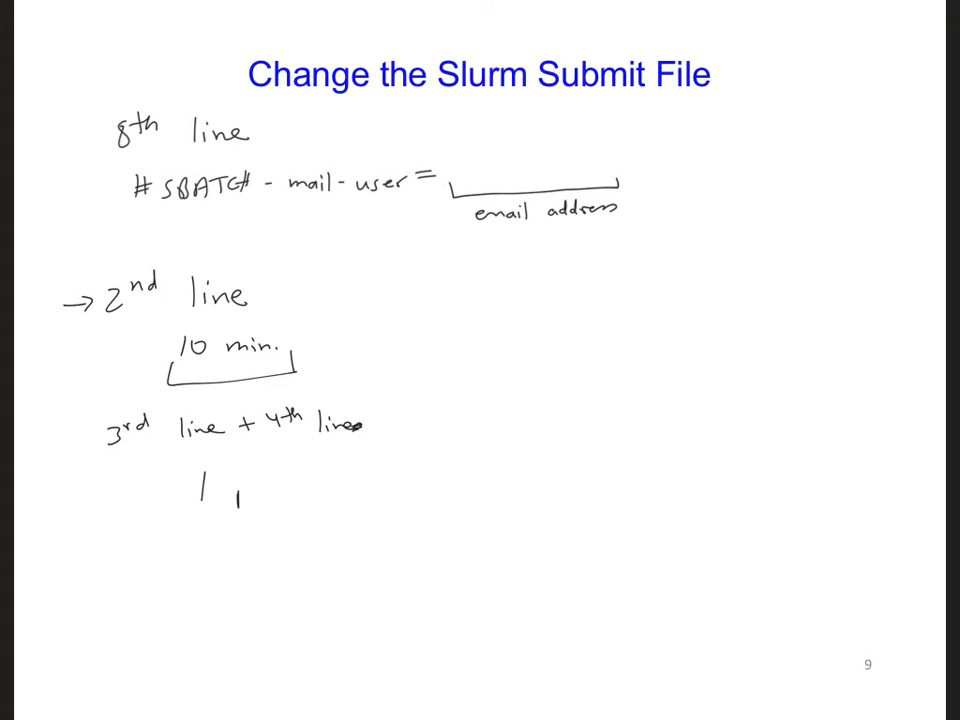
# - Write '1 node, 1 processor' for the 3rd and 4th lines, then advance to the Submit the Job slide
pyautogui.write('node, 1 proce')
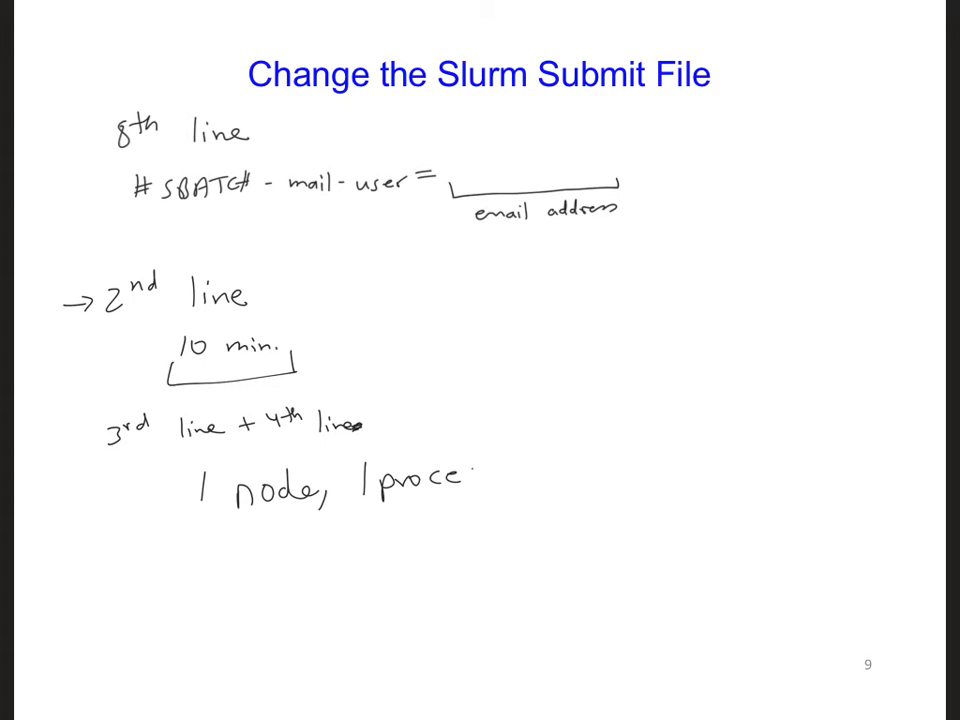
pyautogui.write('ssor')
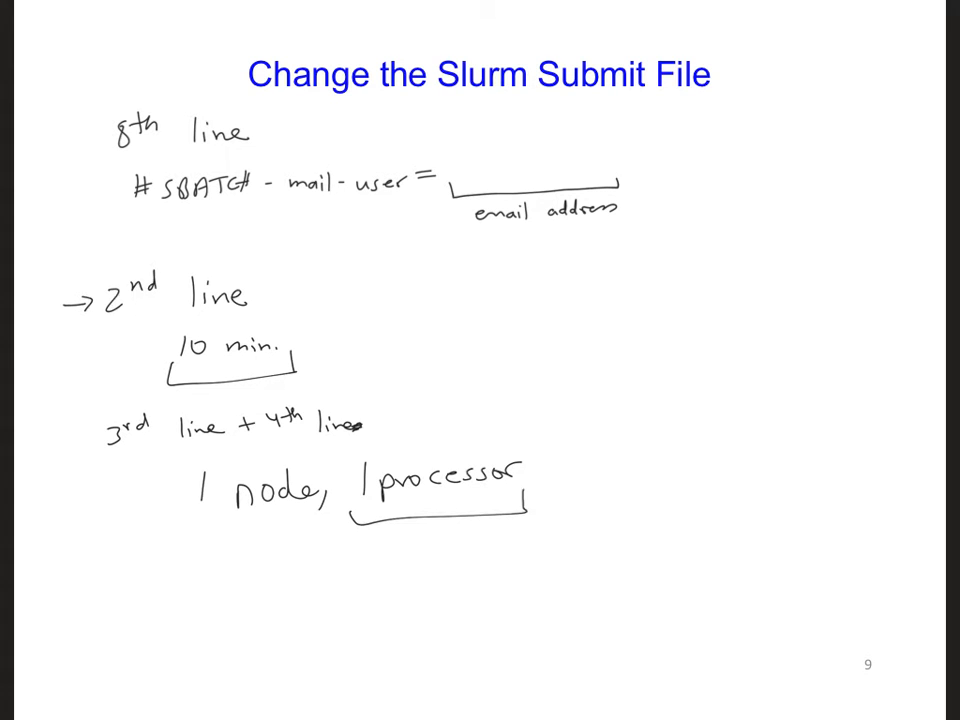
pyautogui.press('Right')
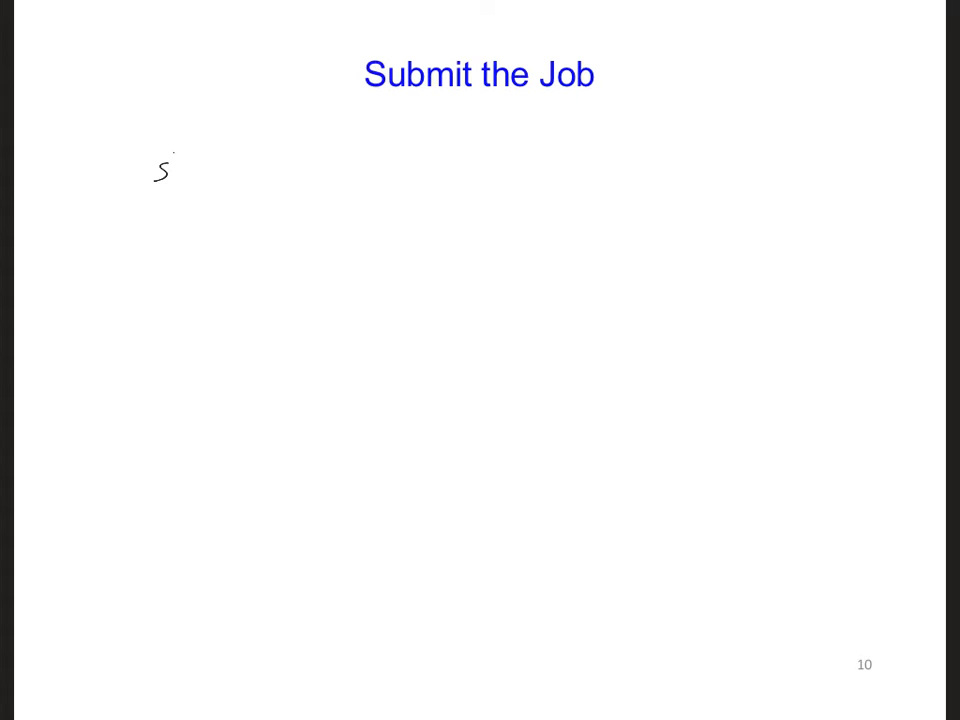
# - Handwrite 'sbatch submit_kingspeak.slurm' and begin the 'squeue' line beneath it
pyautogui.write('batch')
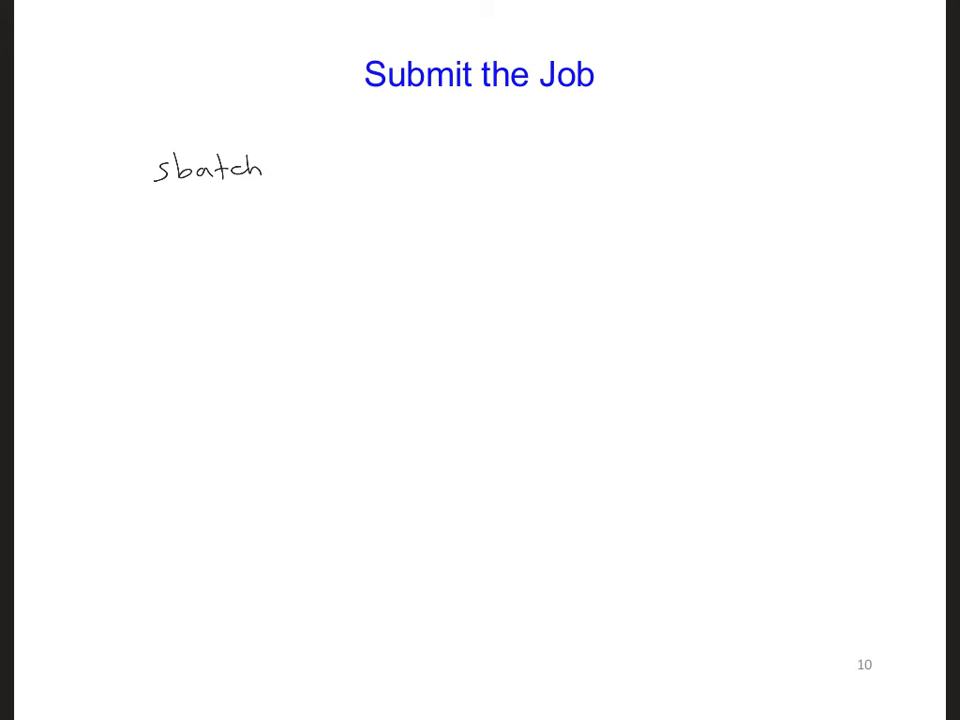
pyautogui.write('submit_kingspeak')
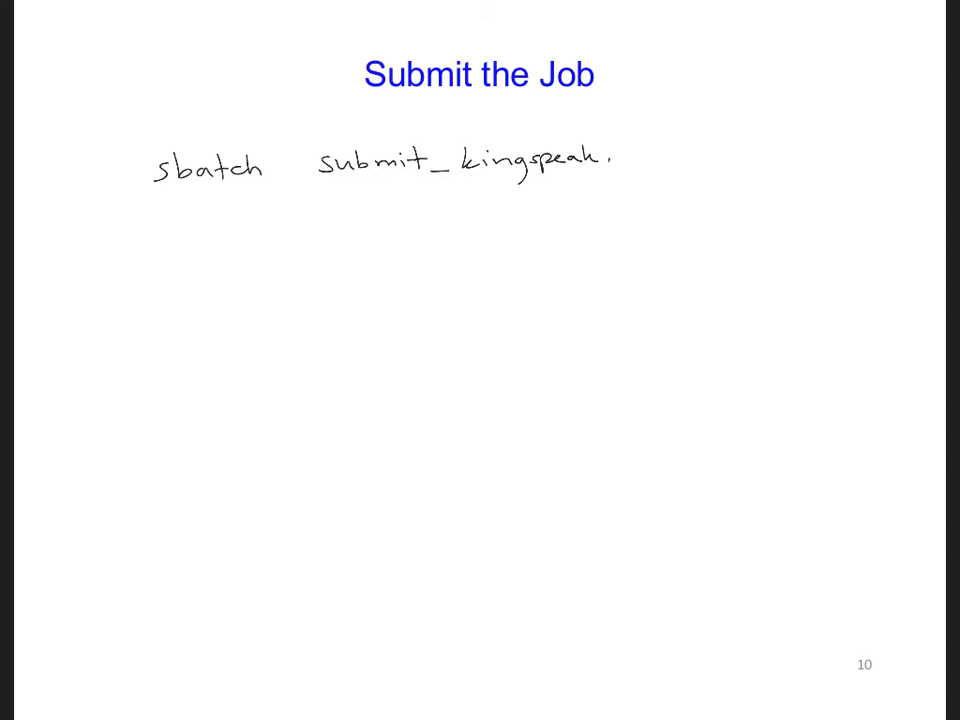
pyautogui.write('.slurm')
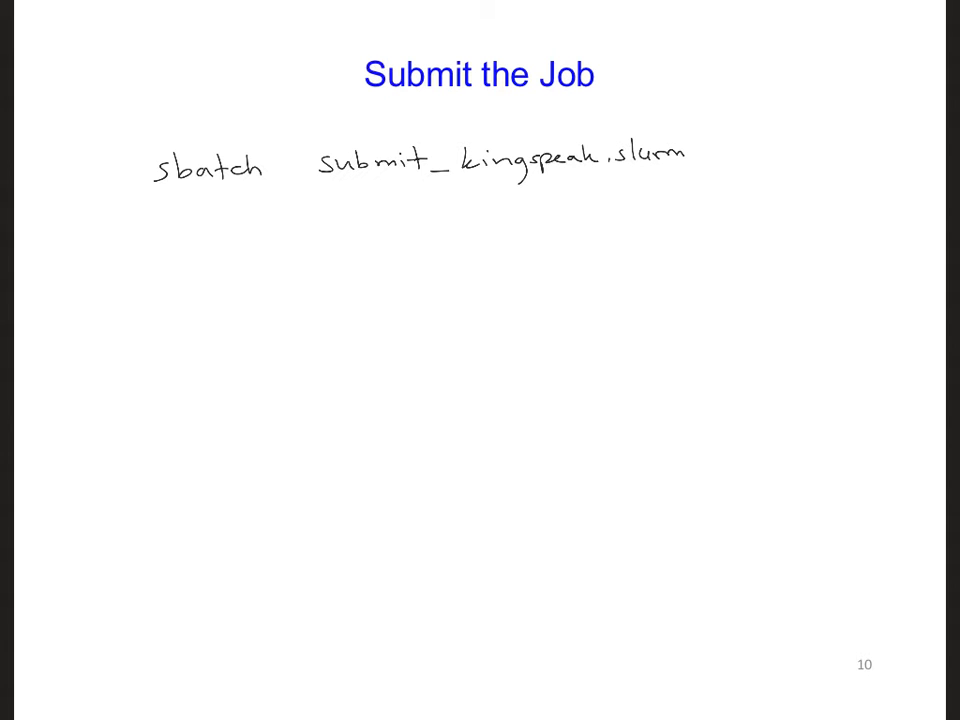
pyautogui.write('squeue -u')
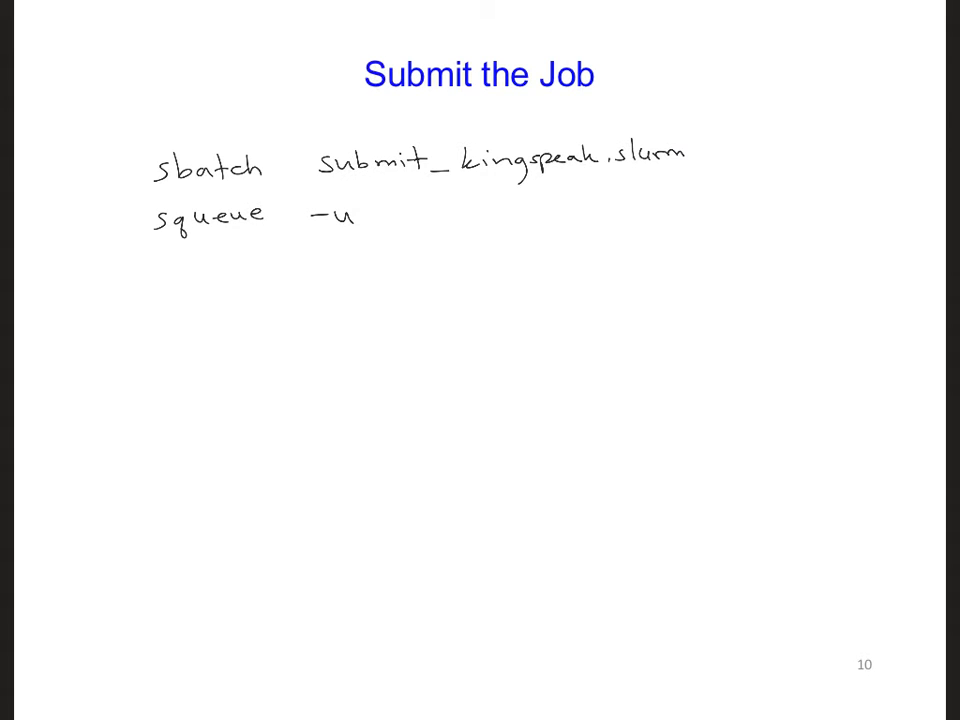
# - Write 'squeue -u <unid>' and 'scancel <job id number>', then advance to the Code Output slide
pyautogui.write('<unid>')
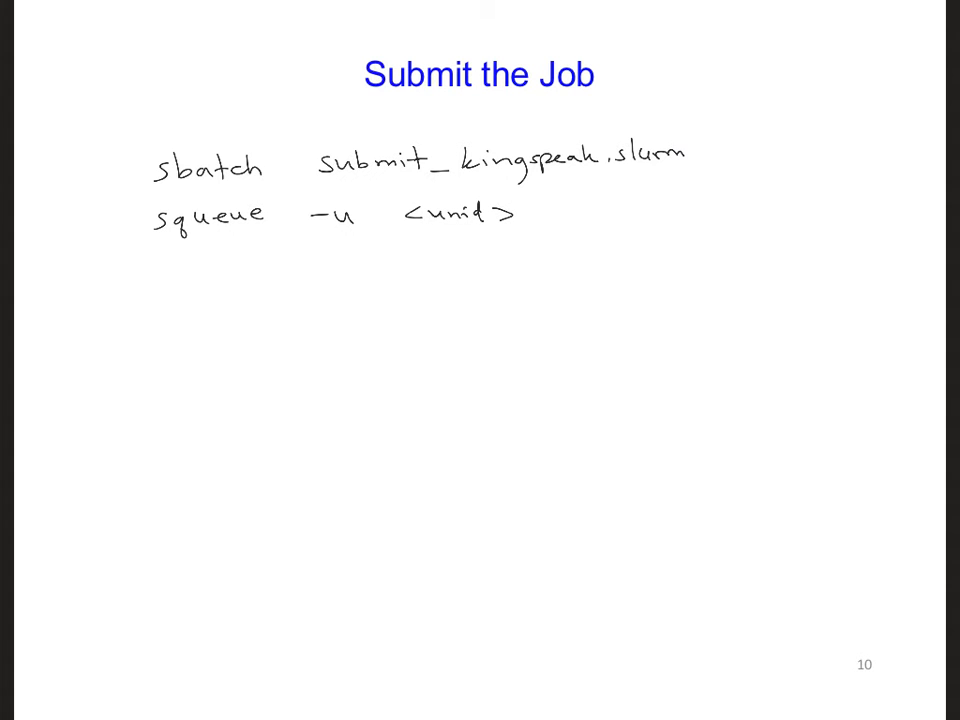
pyautogui.write('S')
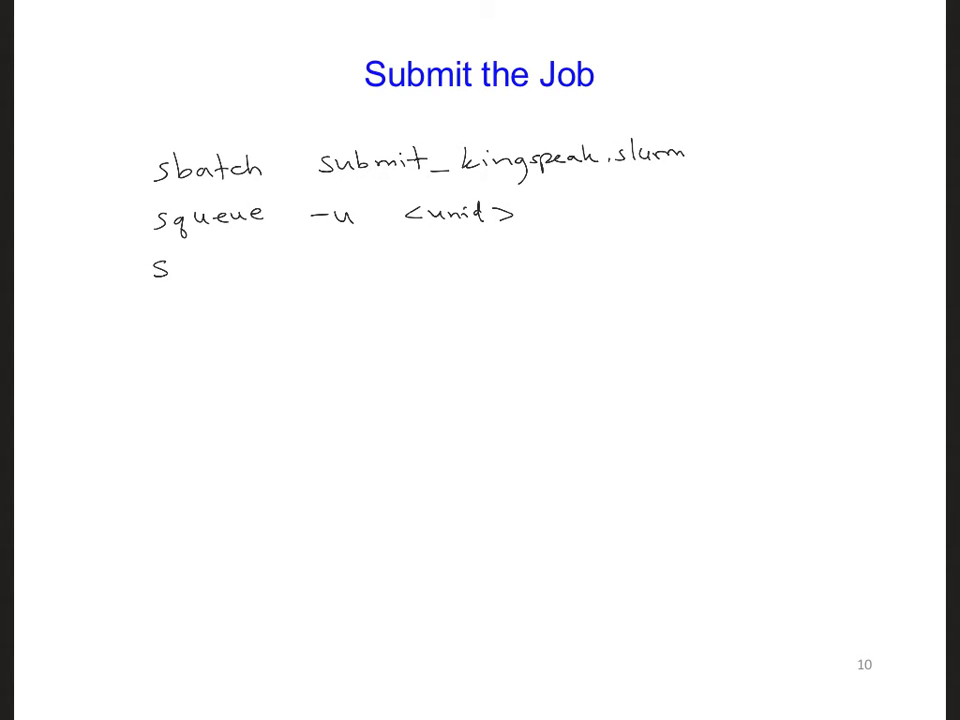
pyautogui.write('cancel <job')
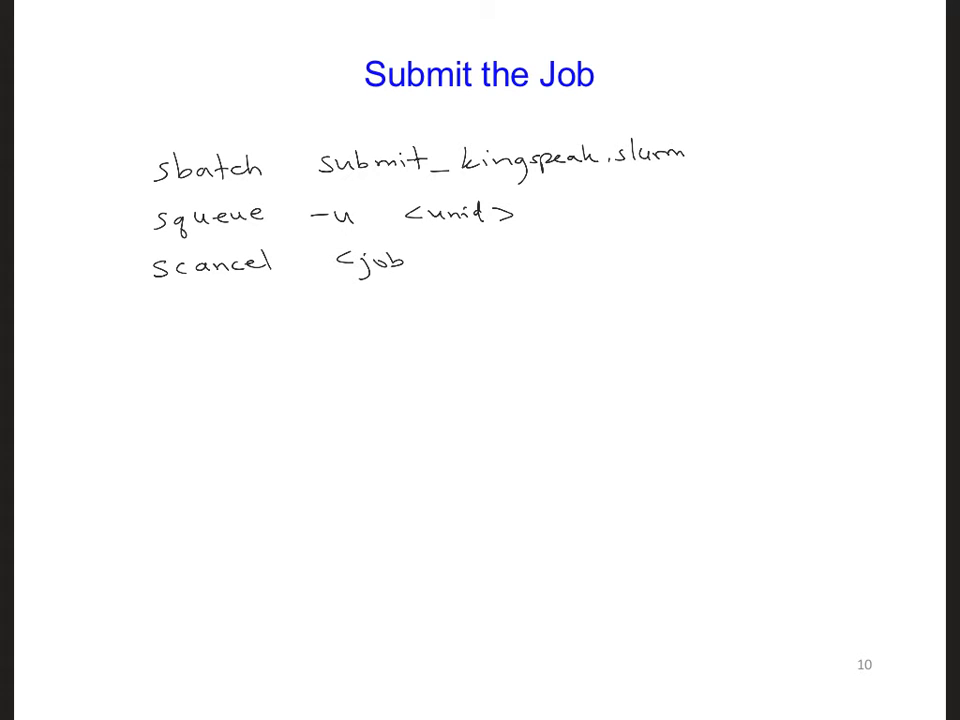
pyautogui.write('id number>')
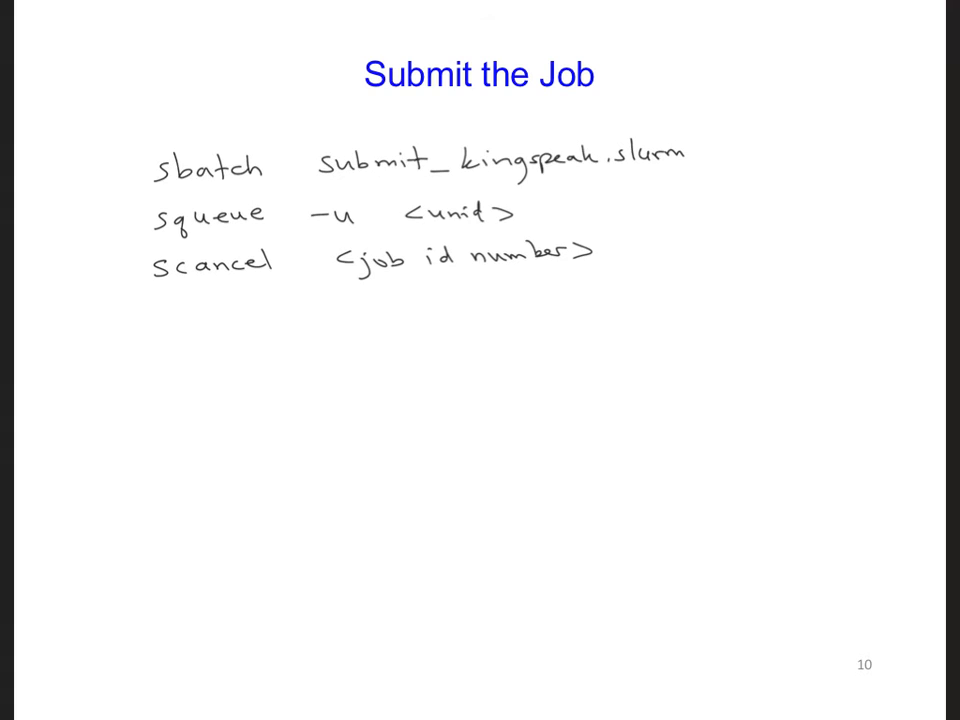
pyautogui.press('Right')
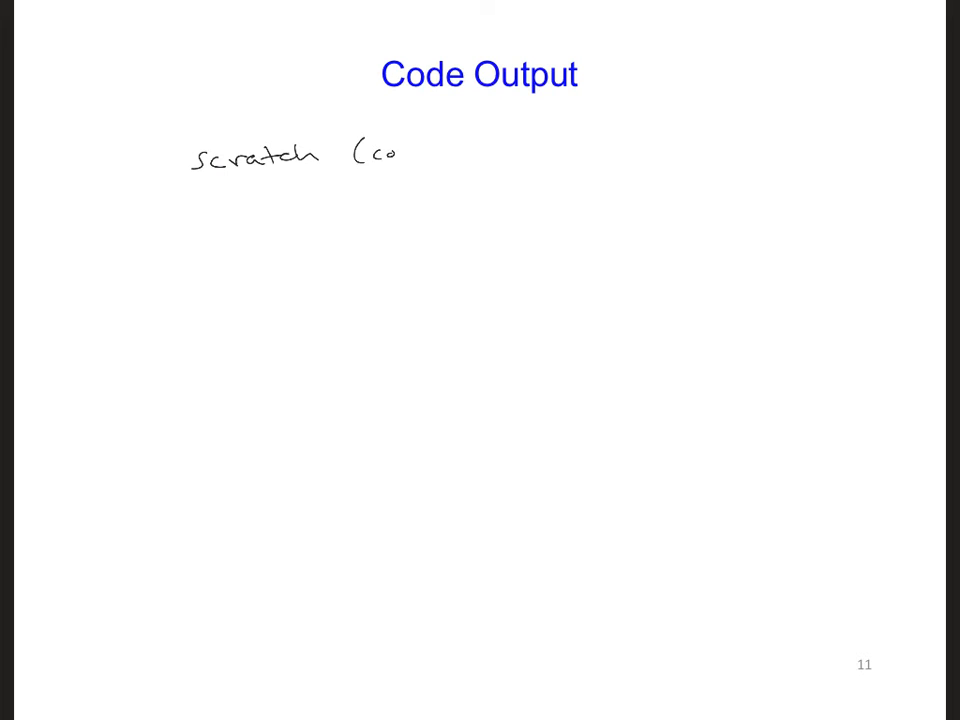
# - Handwrite 'scratch (code ran here)' and 'working directory (where you submitted the slurm file)'
pyautogui.write('code ran here)')
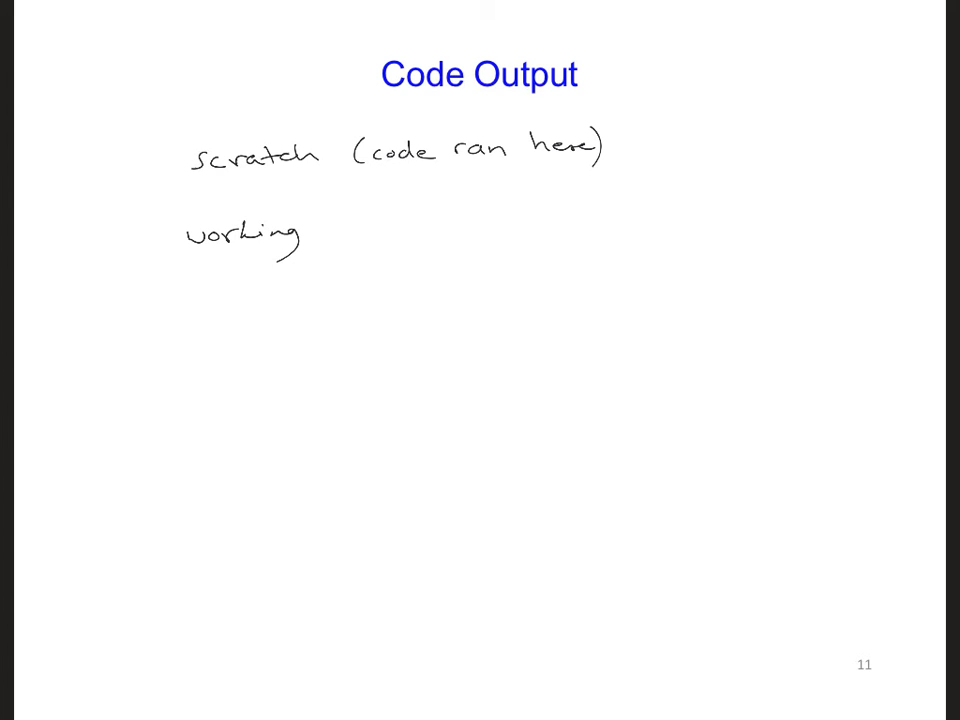
pyautogui.write('directory (wher you submitted the slurm')
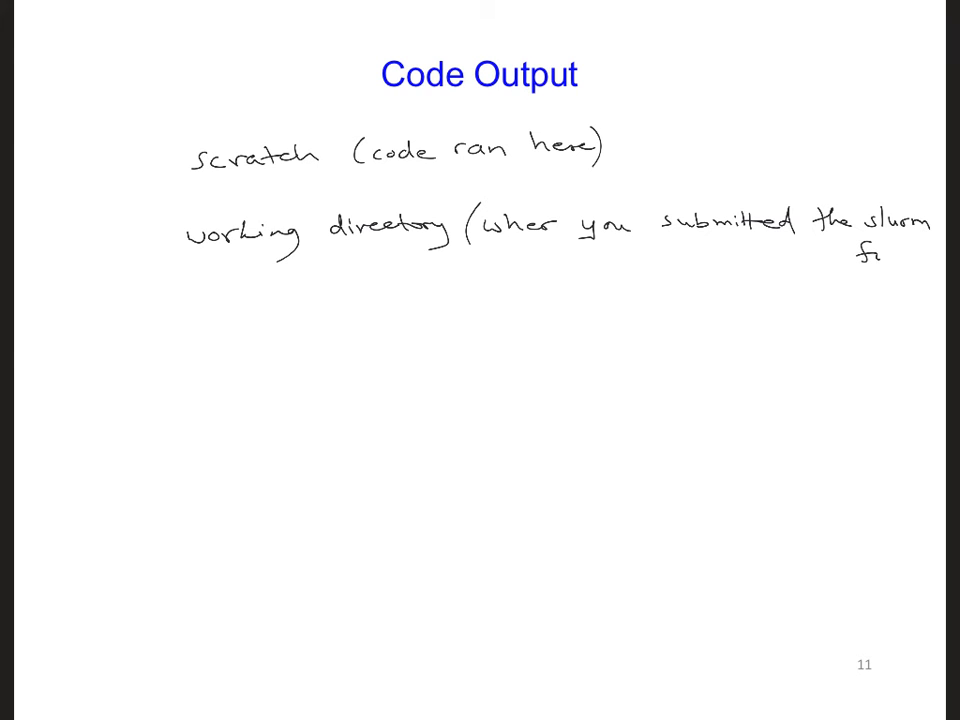
pyautogui.write('file)')
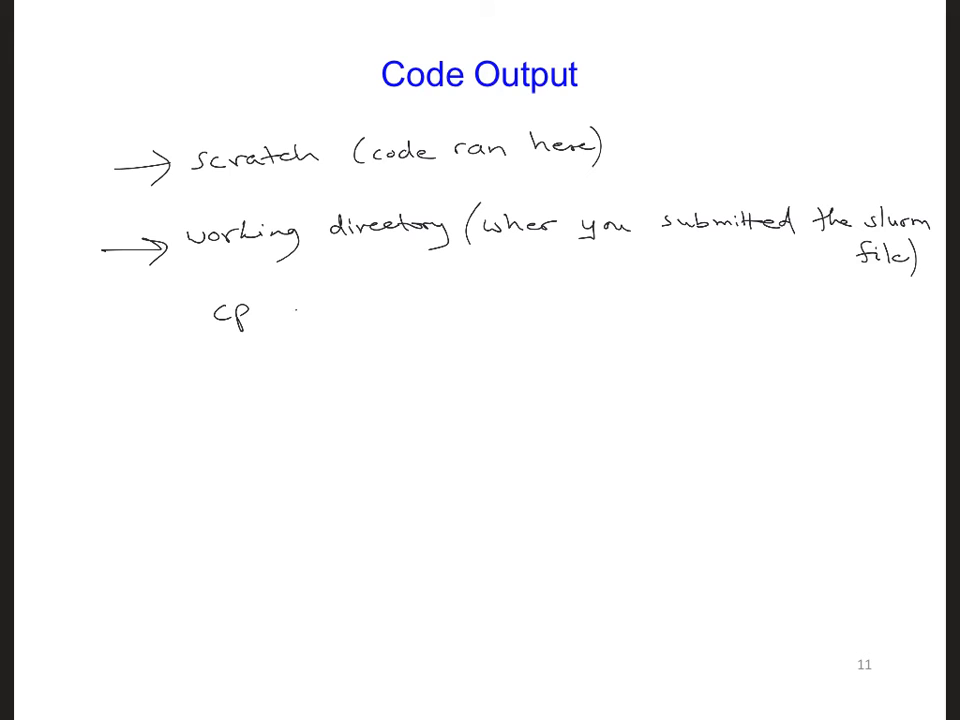
# - Handwrite the copy command 'cp -r $SCRDIR/*.dat $WORKDIR' beneath the two locations
pyautogui.write('-r $')
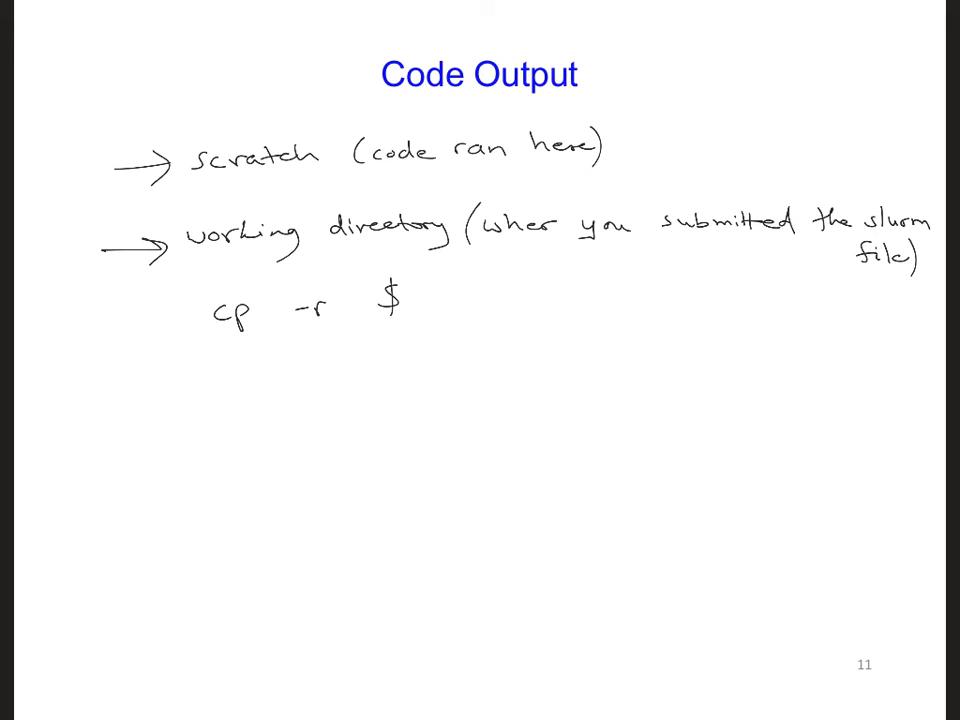
pyautogui.write('SCP')
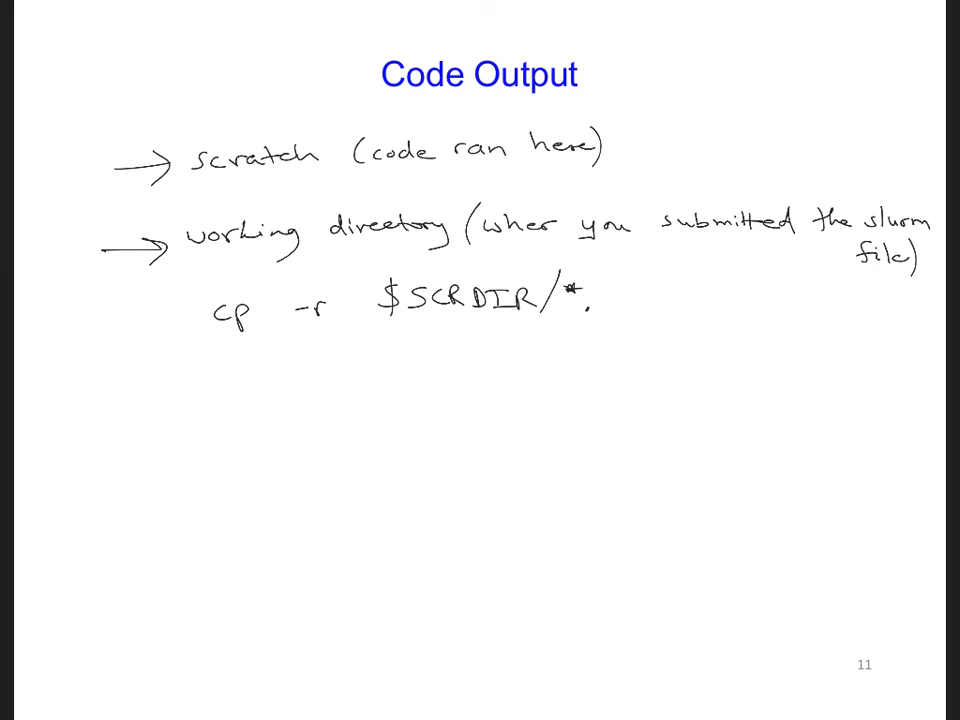
pyautogui.write('.dat')
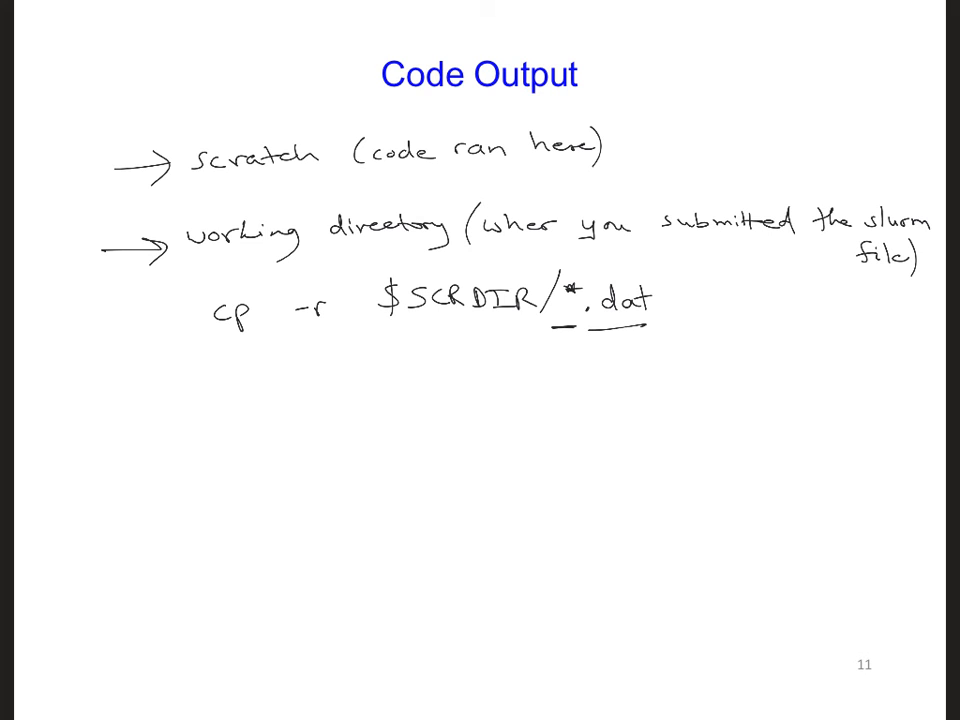
pyautogui.write('$W')
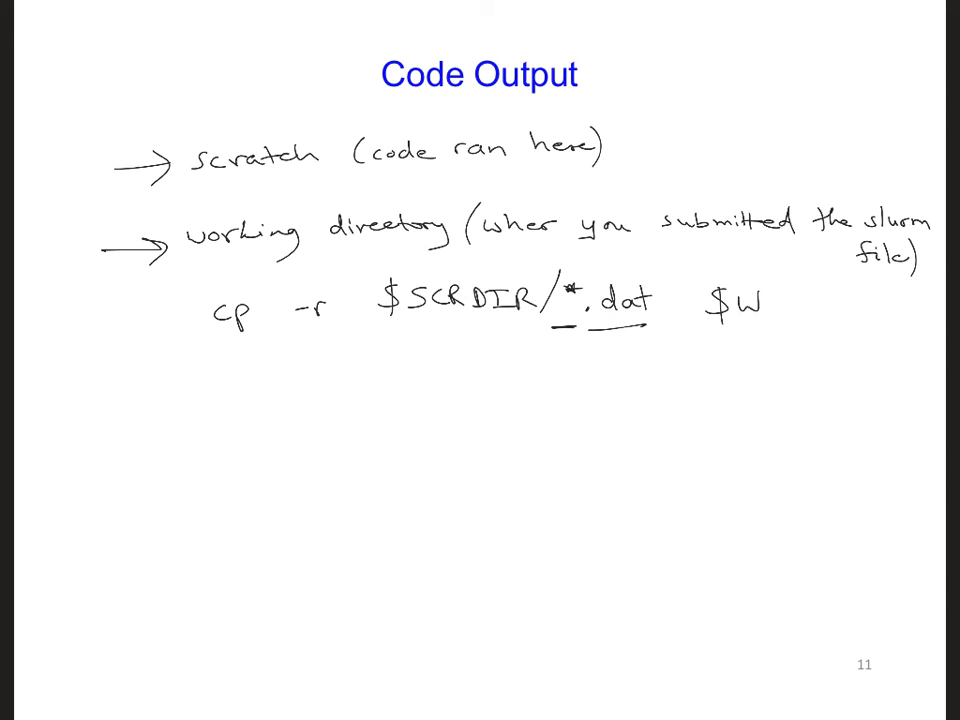
pyautogui.write('ORK.')
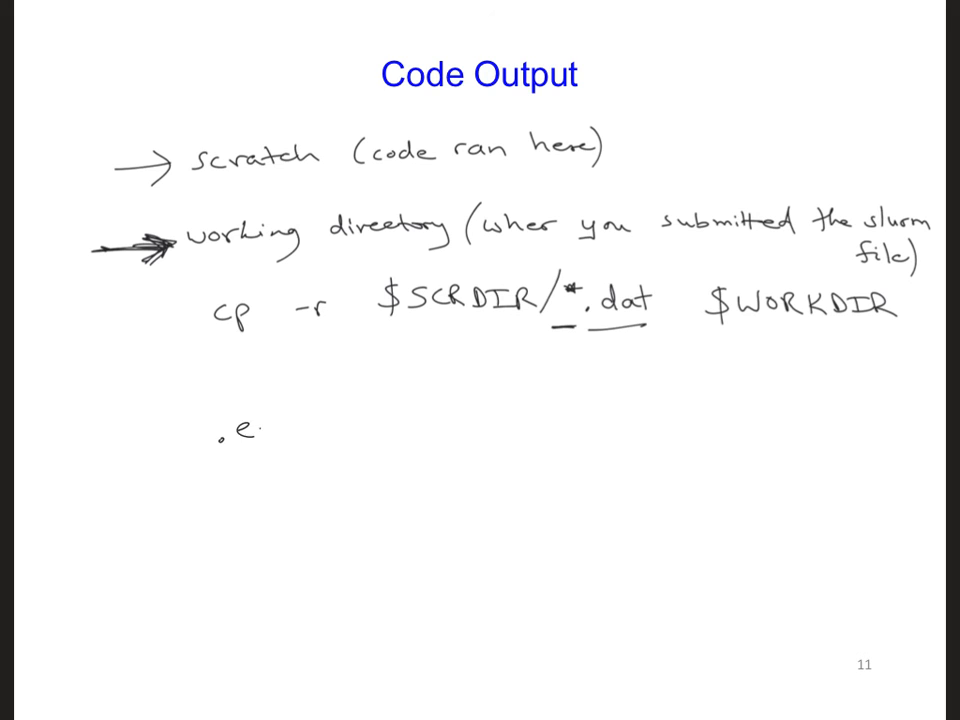
# - Write the output file extensions '.err' and '.out' on separate lines
pyautogui.write('rr')
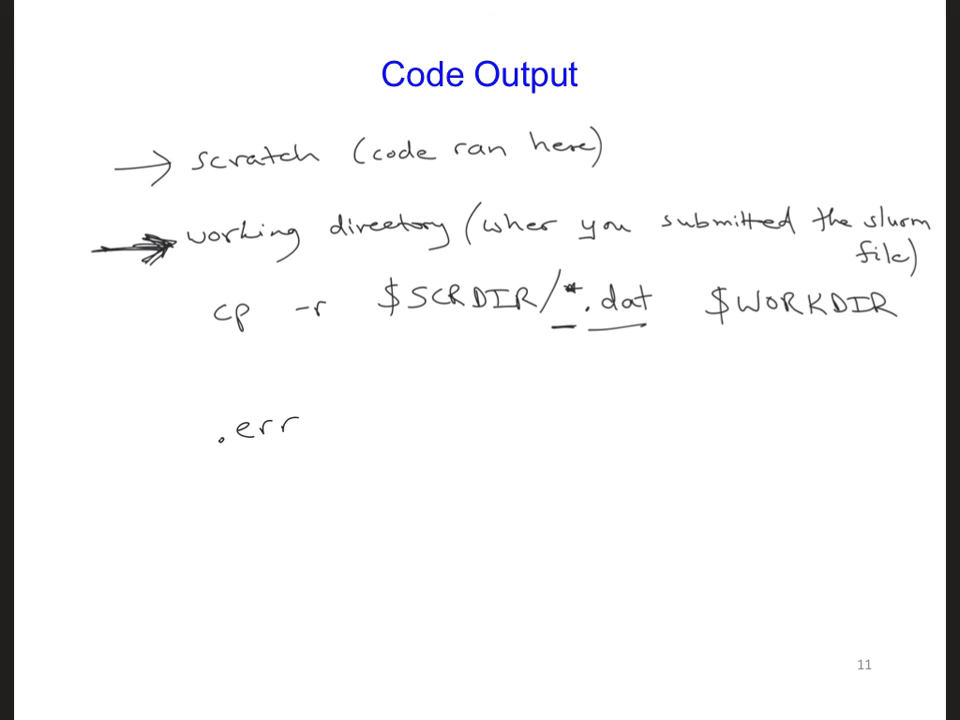
pyautogui.write('.out')
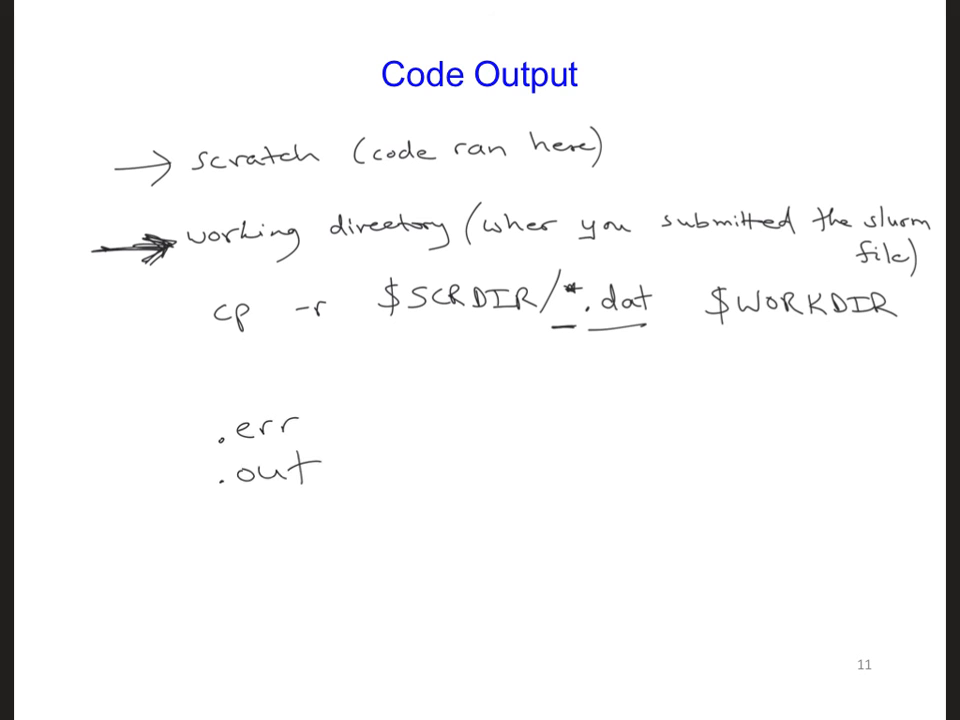